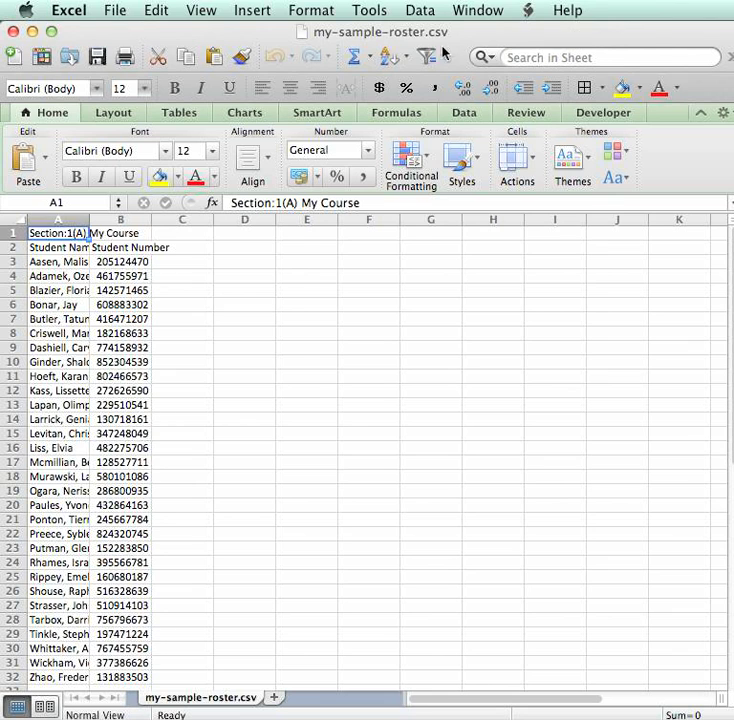
pyautogui.moveTo(490, 421)
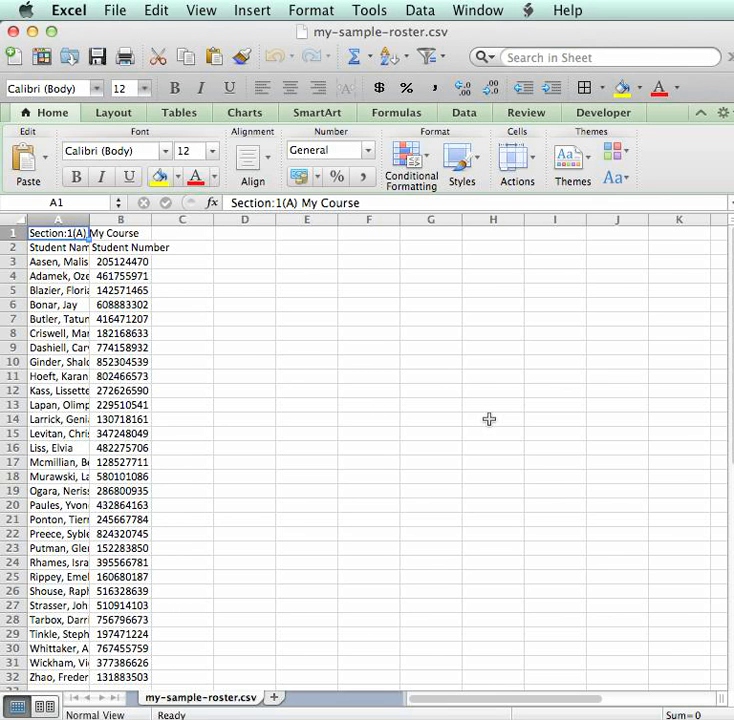
pyautogui.moveTo(456, 286)
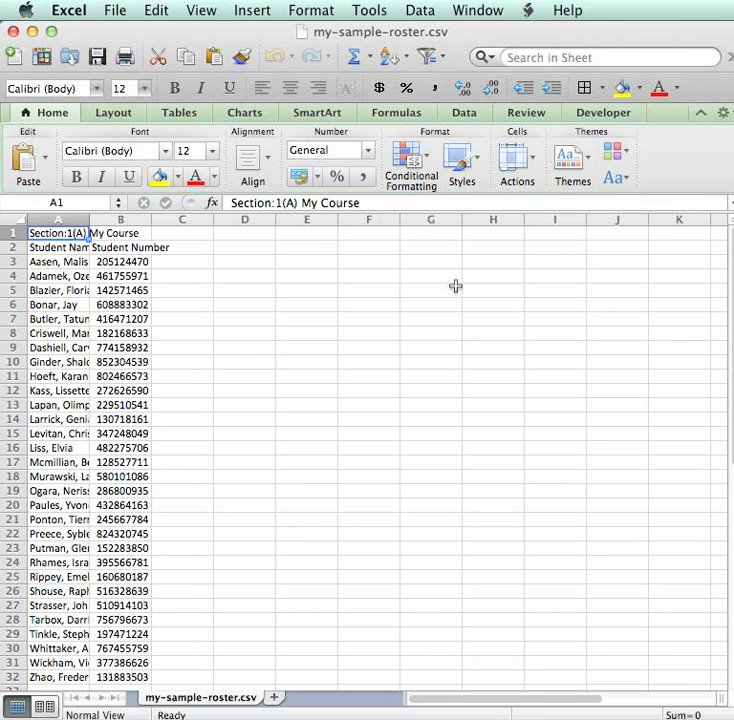
pyautogui.moveTo(217, 261)
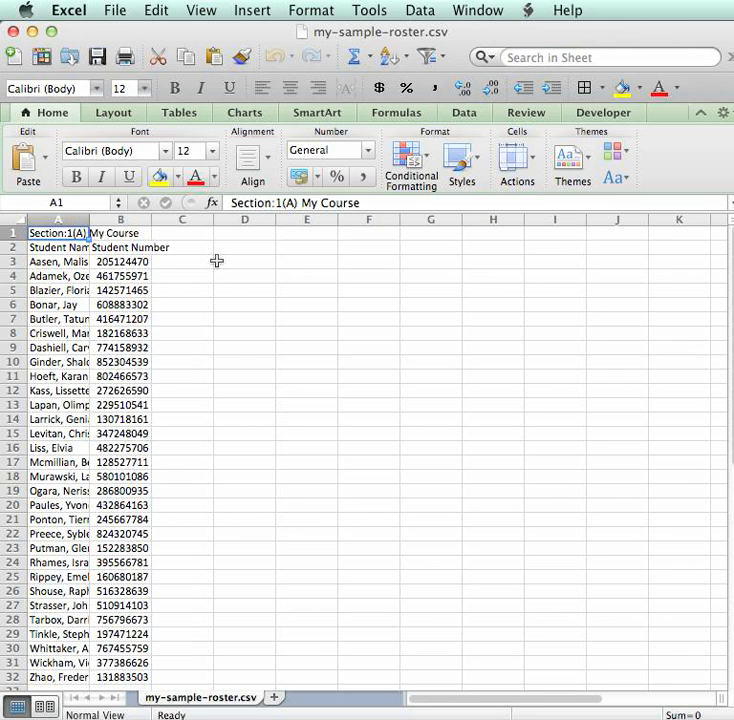
pyautogui.moveTo(192, 360)
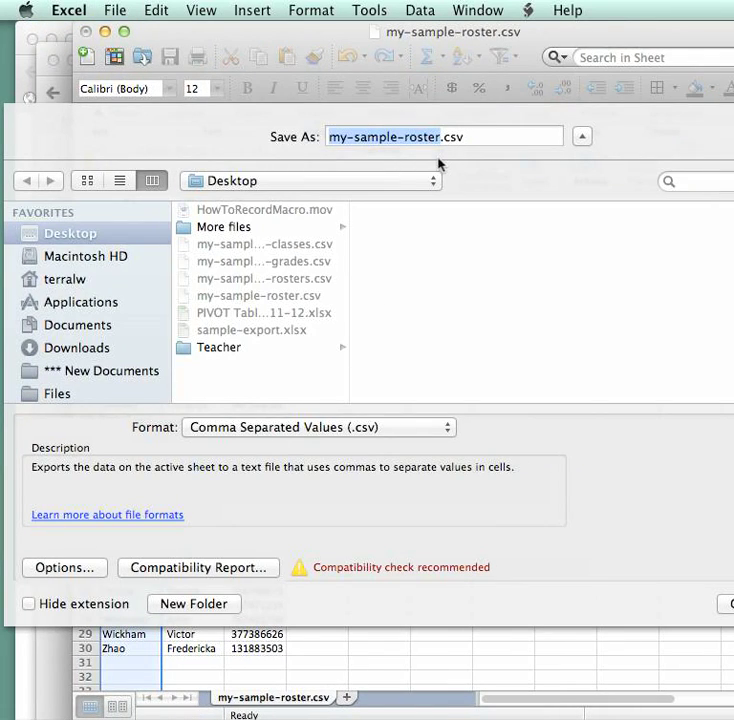
# Save the split roster as my-sample-rosterforgrades.csv and confirm the CSV format warning
pyautogui.write('forgra')
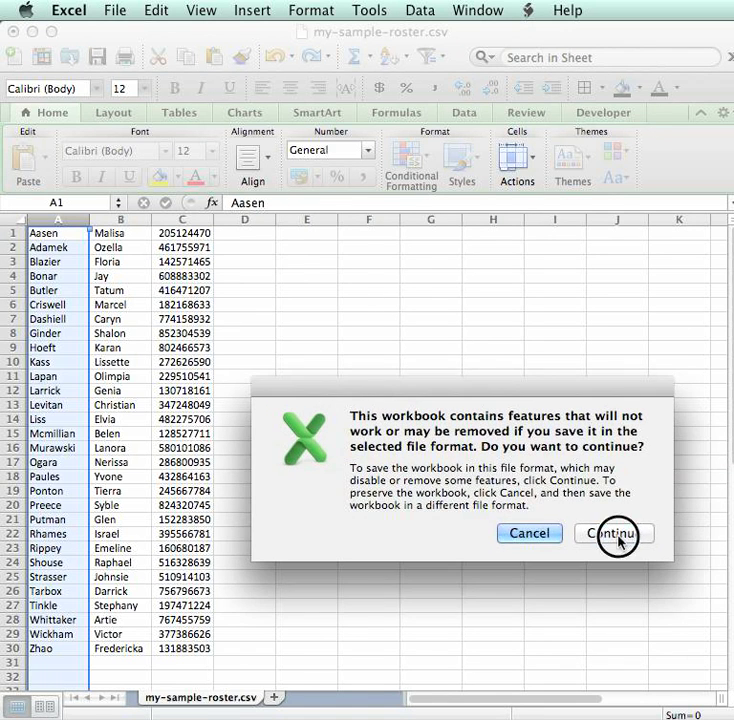
pyautogui.click(613, 533)
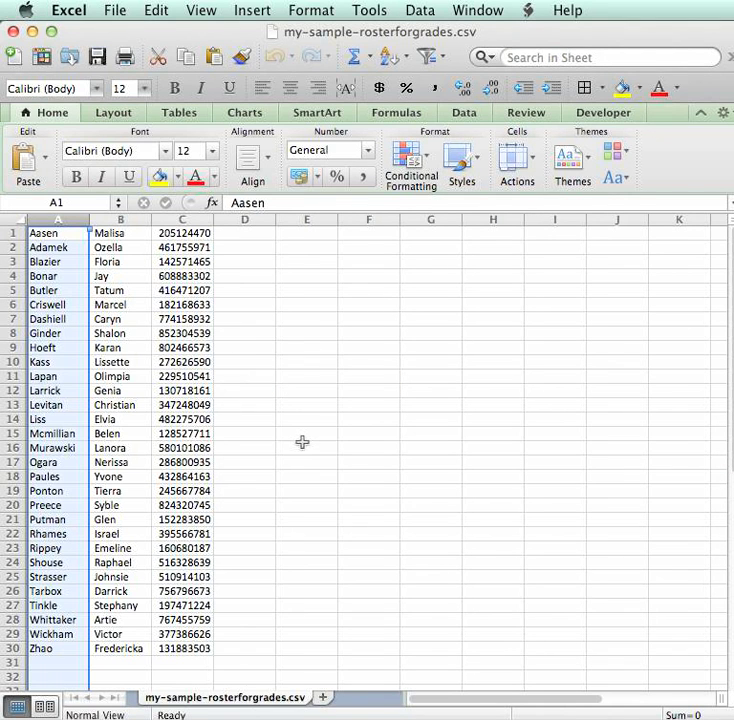
pyautogui.moveTo(226, 360)
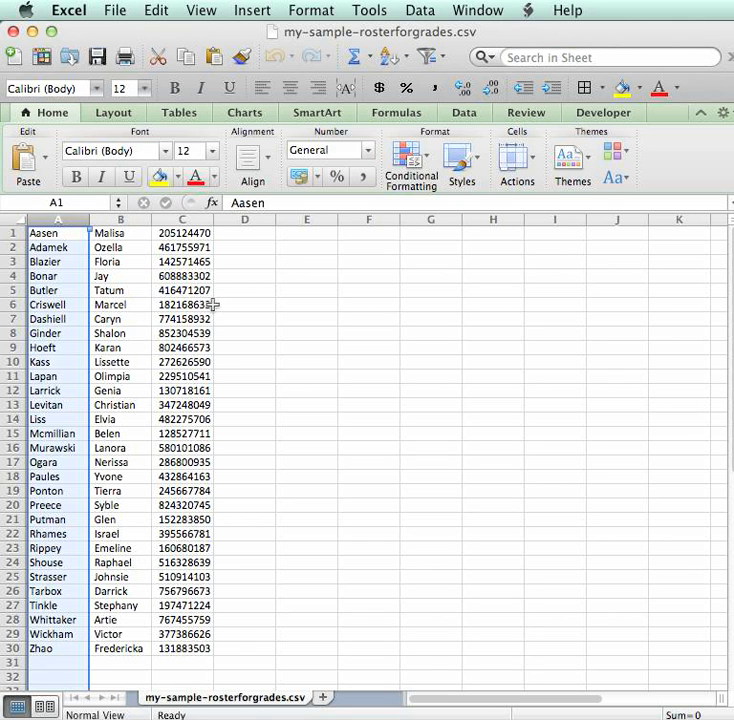
pyautogui.moveTo(213, 310)
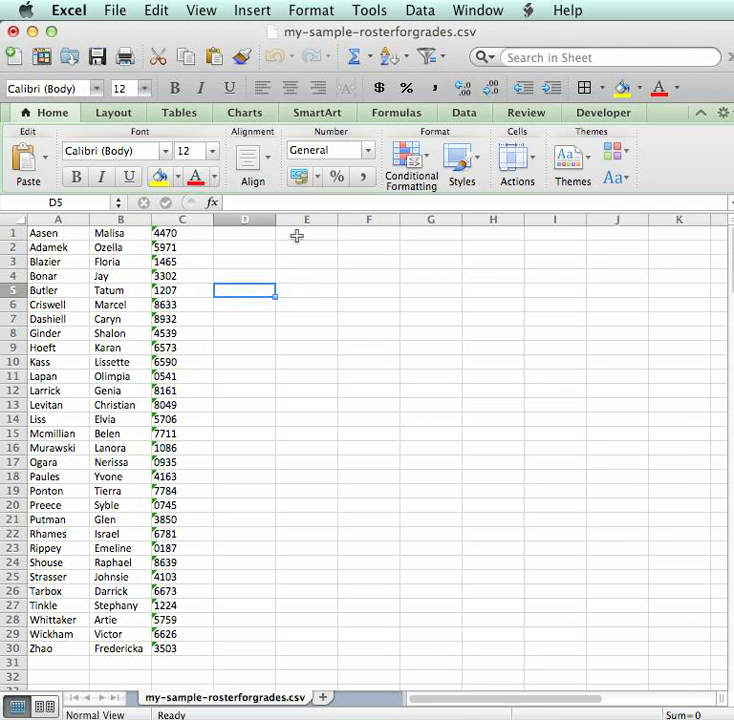
# Start editing cell D5 in the roster with four-digit student numbers
pyautogui.doubleClick(244, 291)
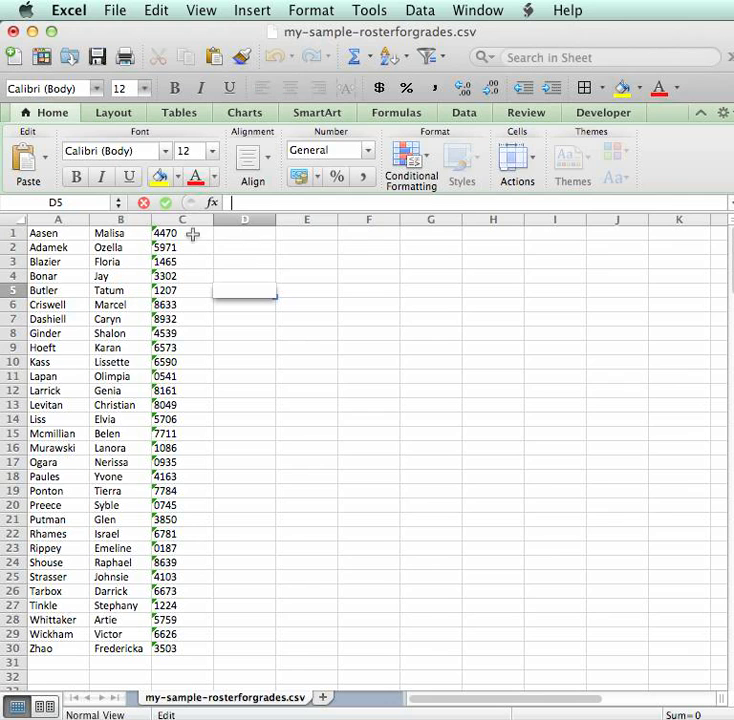
pyautogui.moveTo(338, 306)
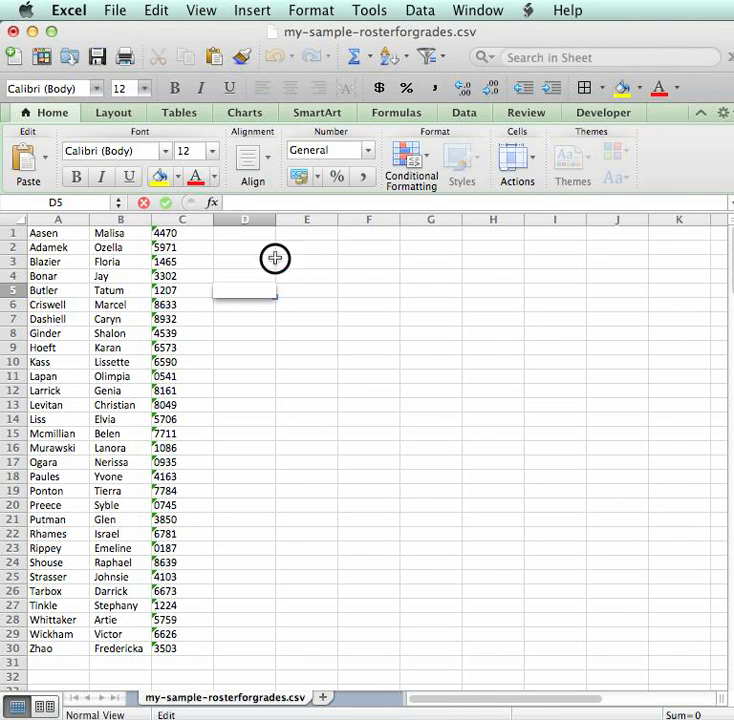
# Save the shortened-ID sheet as my-sample-rosterfor-roster.csv and confirm the CSV warning
pyautogui.click(114, 9)
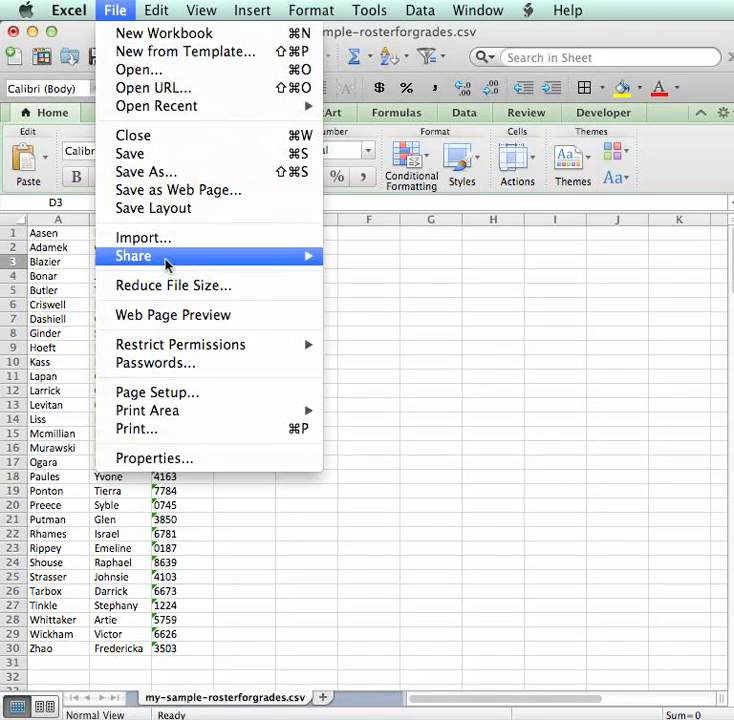
pyautogui.click(145, 172)
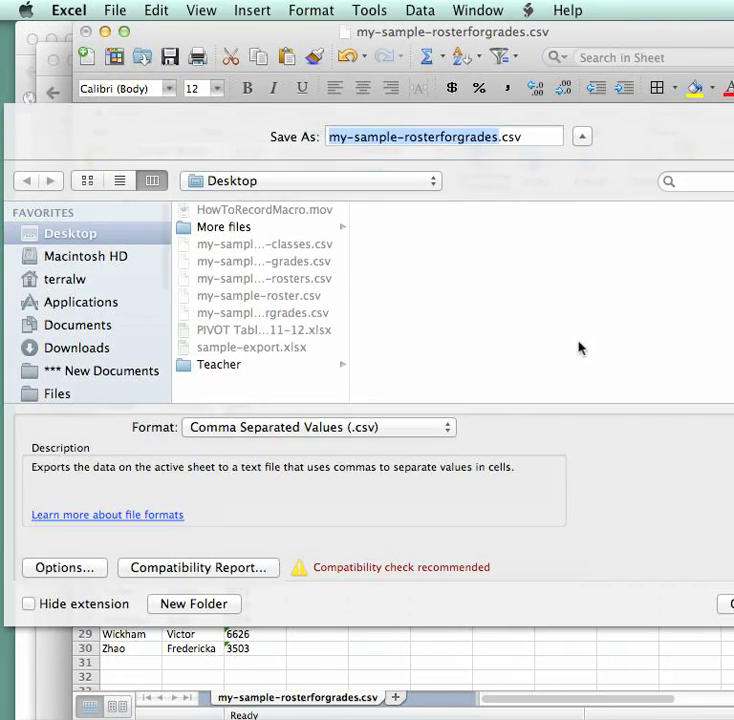
pyautogui.press('Backspace')
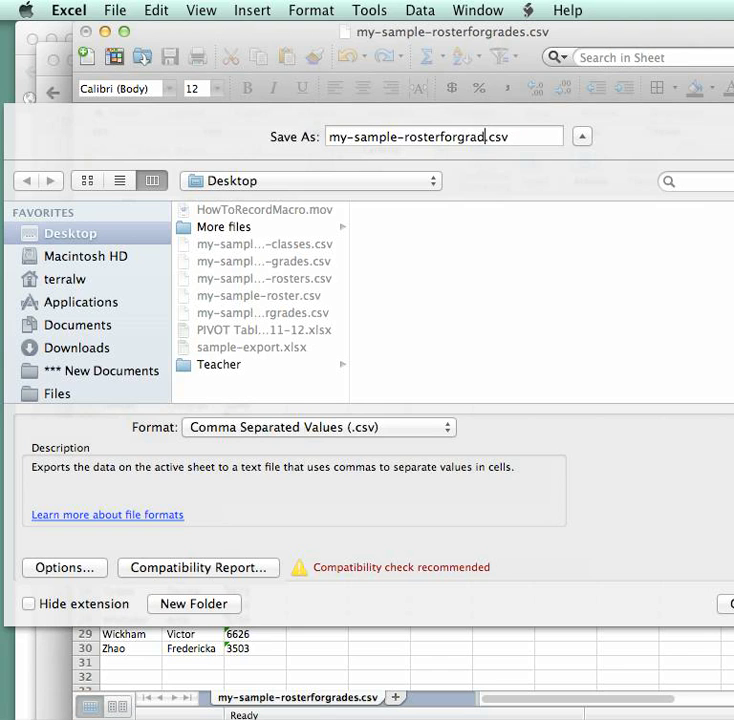
pyautogui.press('Backspace')
pyautogui.write('-roster')
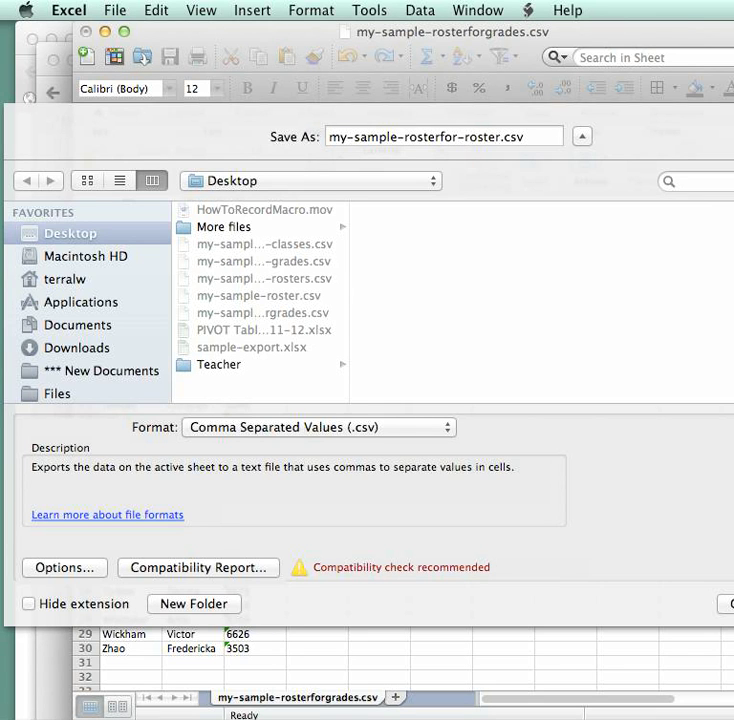
pyautogui.click(729, 603)
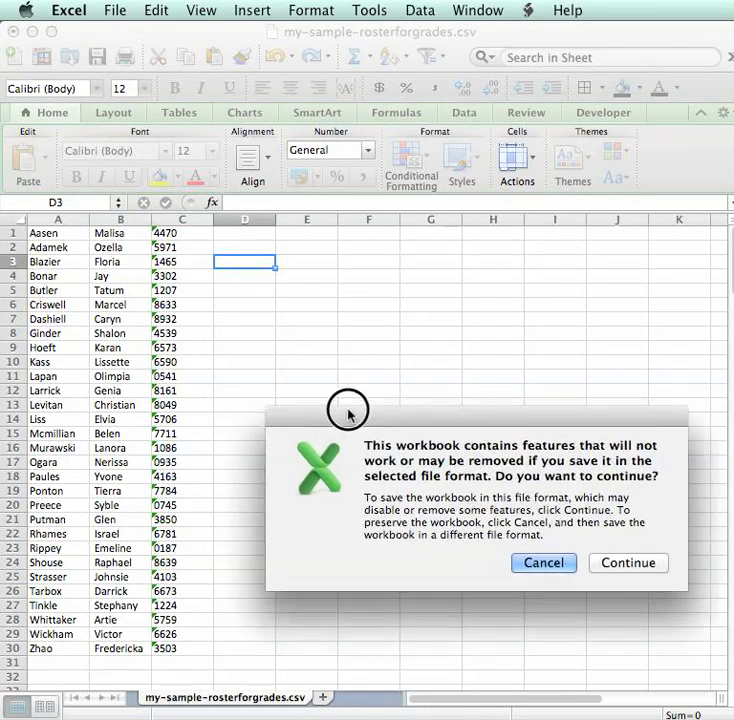
pyautogui.click(628, 563)
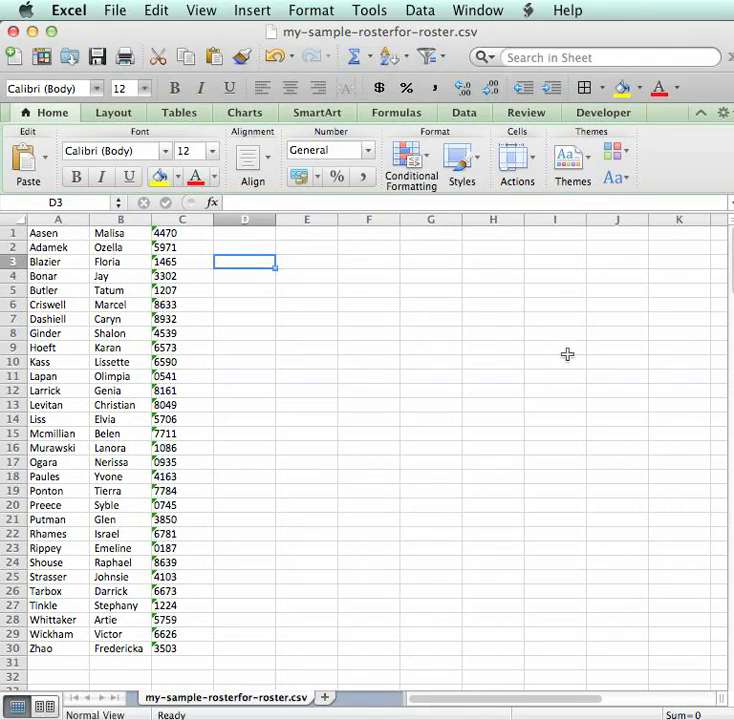